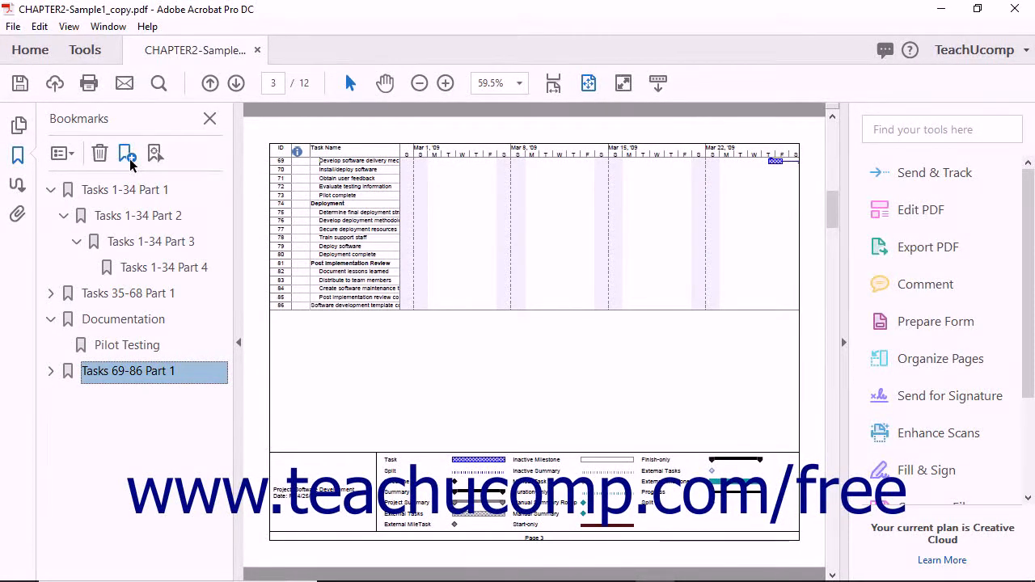
Add a bookmark named 'Open Project File' after 'Tasks 69-86 Part 1'.
{"action": "left_click", "coordinate": [126, 154]}
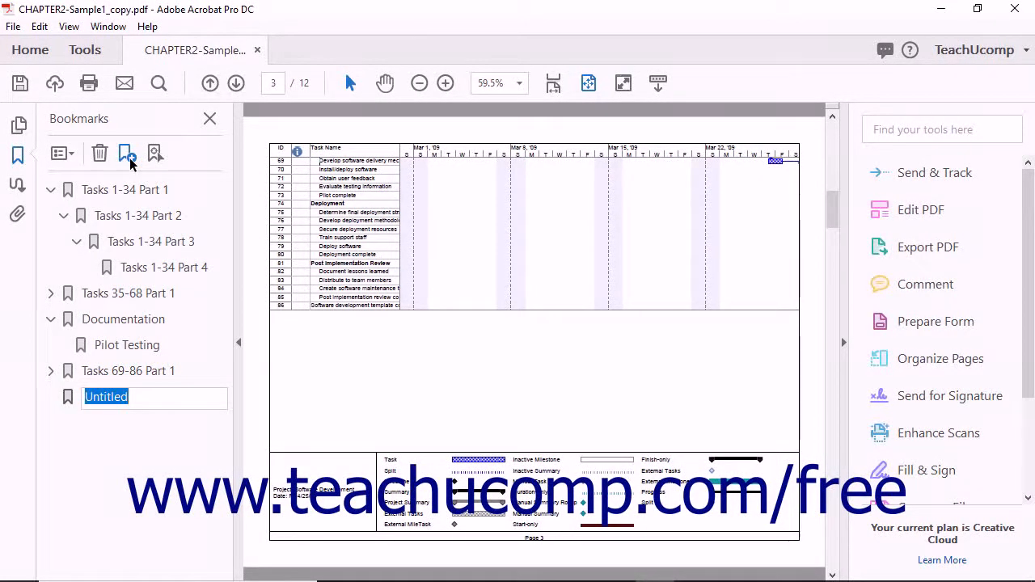
{"action": "type", "text": "Open Project File"}
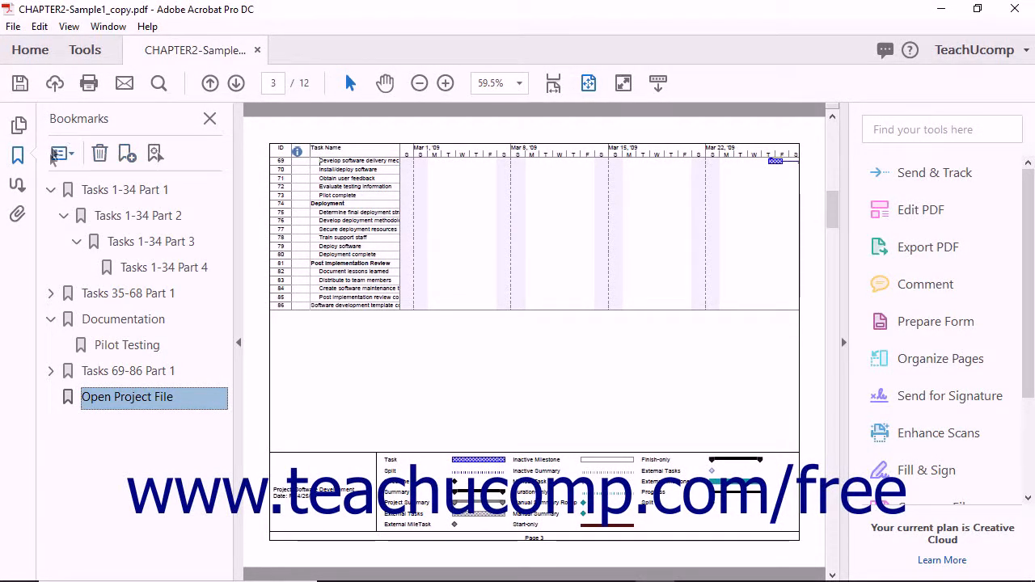
Show the Bookmark Properties dialog for the new bookmark via the Options menu.
{"action": "left_click", "coordinate": [55, 153]}
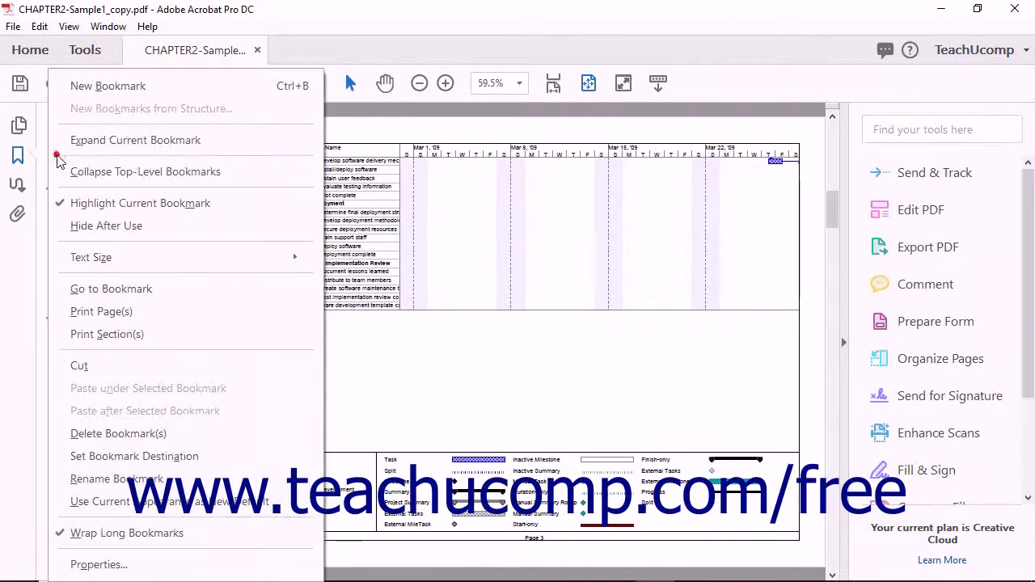
{"action": "mouse_move", "coordinate": [121, 563]}
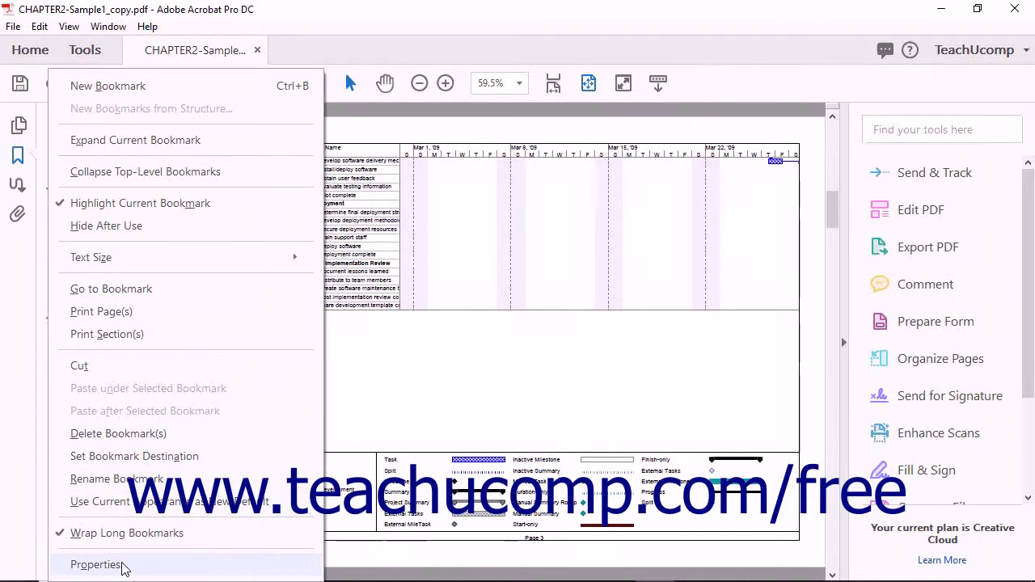
{"action": "left_click", "coordinate": [95, 563]}
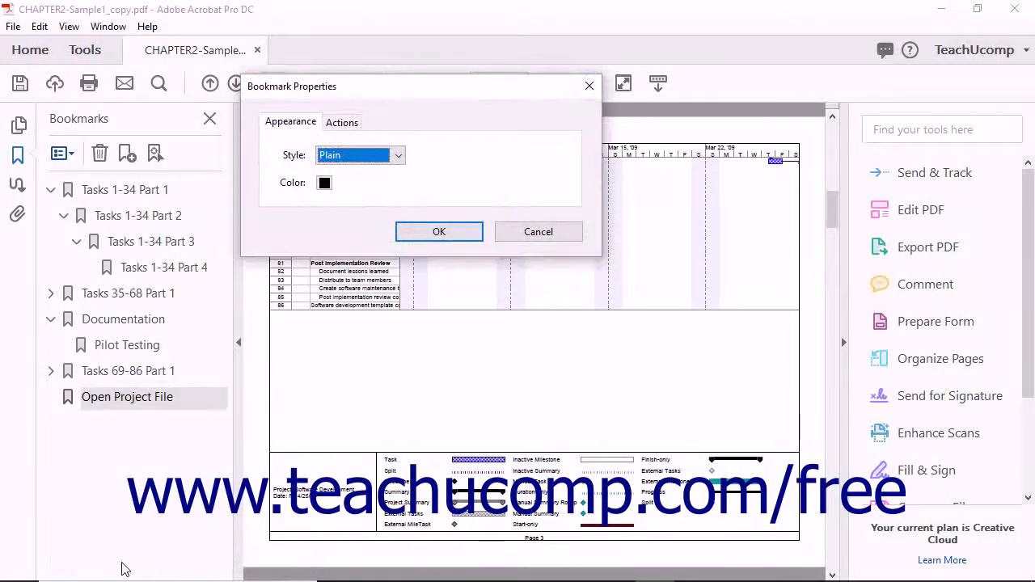
{"action": "mouse_move", "coordinate": [372, 208]}
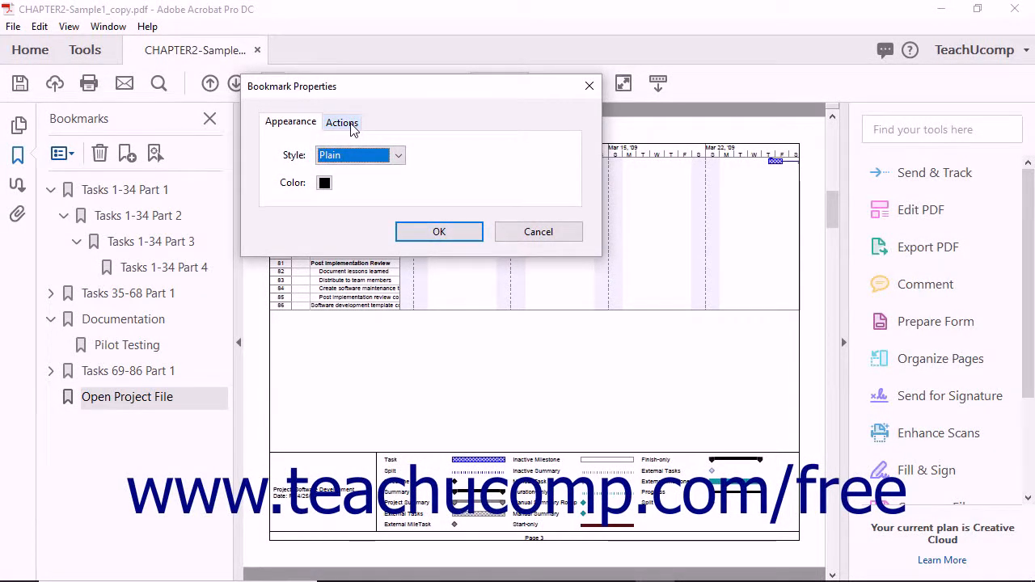
On the Actions tab, choose 'Open a file' as the action to add.
{"action": "left_click", "coordinate": [341, 123]}
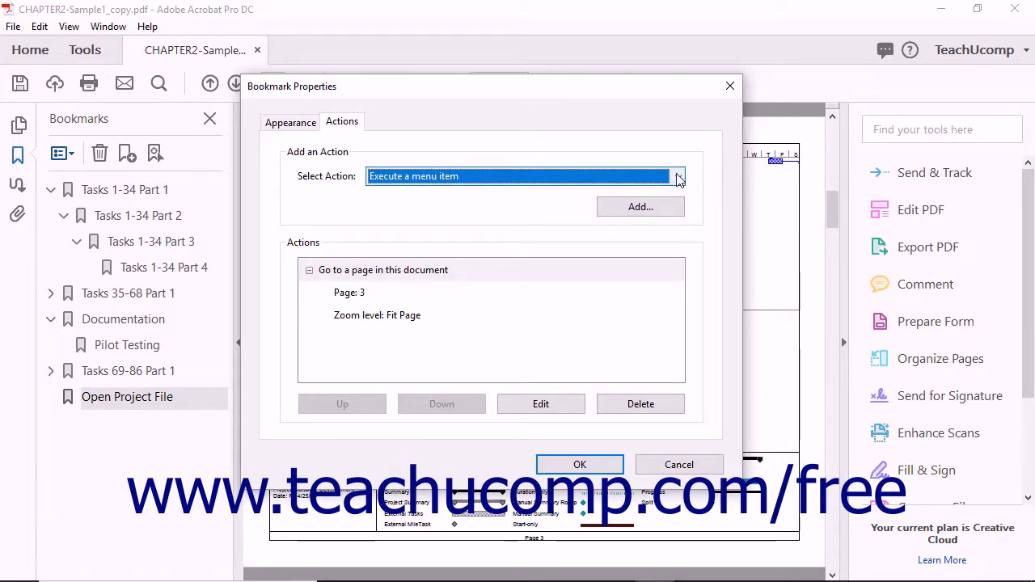
{"action": "left_click", "coordinate": [677, 177]}
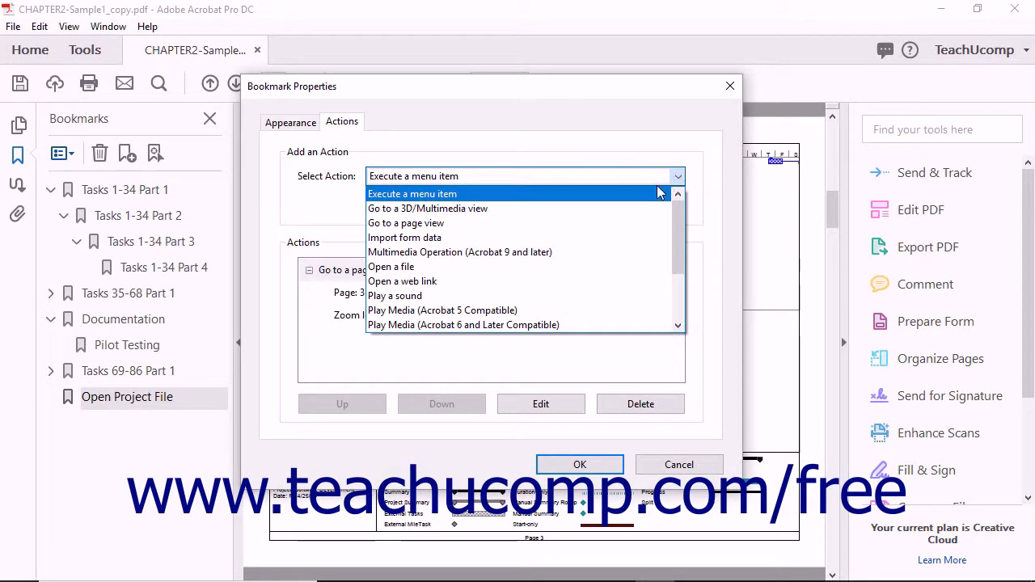
{"action": "mouse_move", "coordinate": [391, 267]}
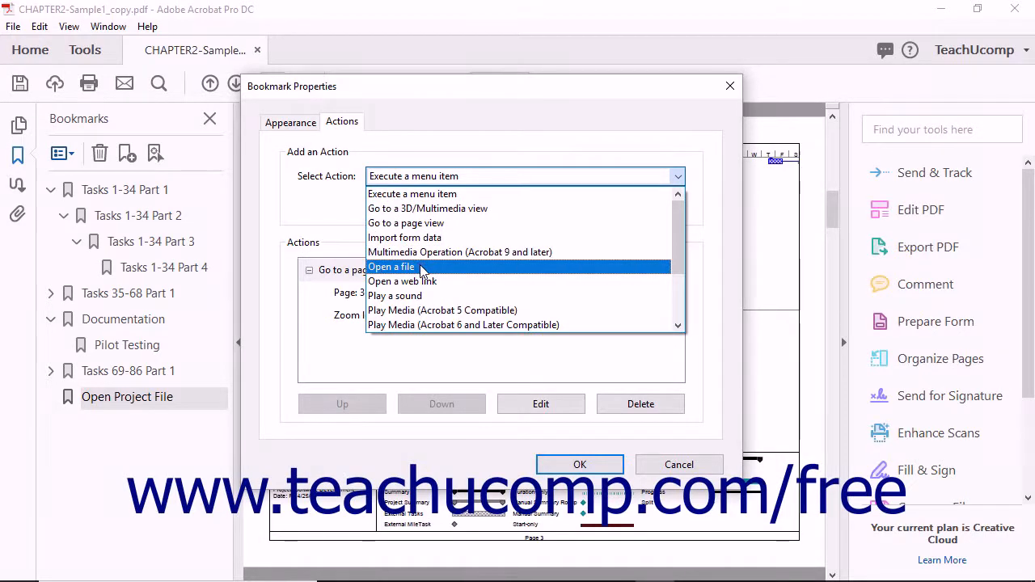
{"action": "left_click", "coordinate": [390, 267]}
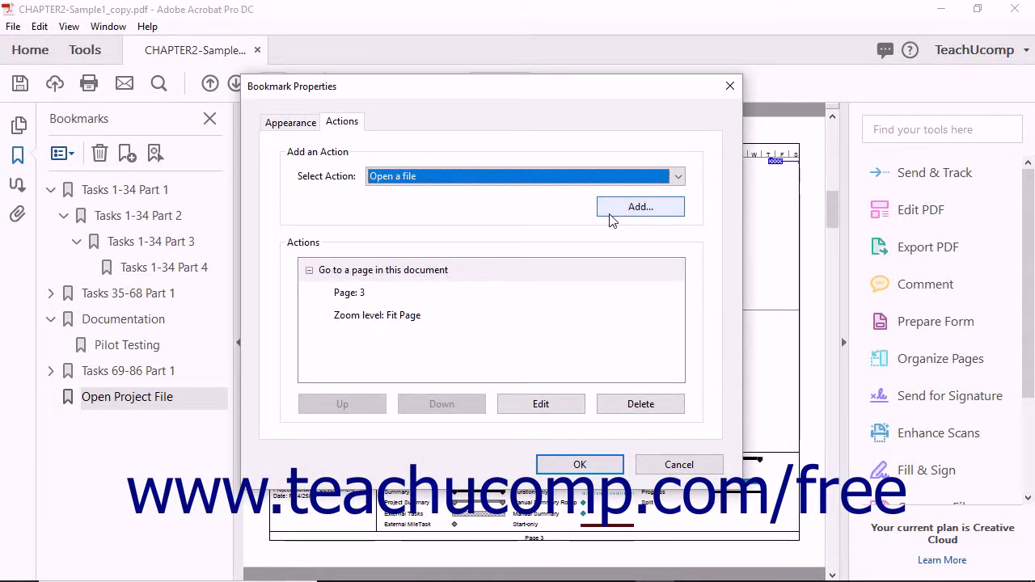
Add the action with 'New Software Project' from Documents as the file to open.
{"action": "left_click", "coordinate": [641, 207]}
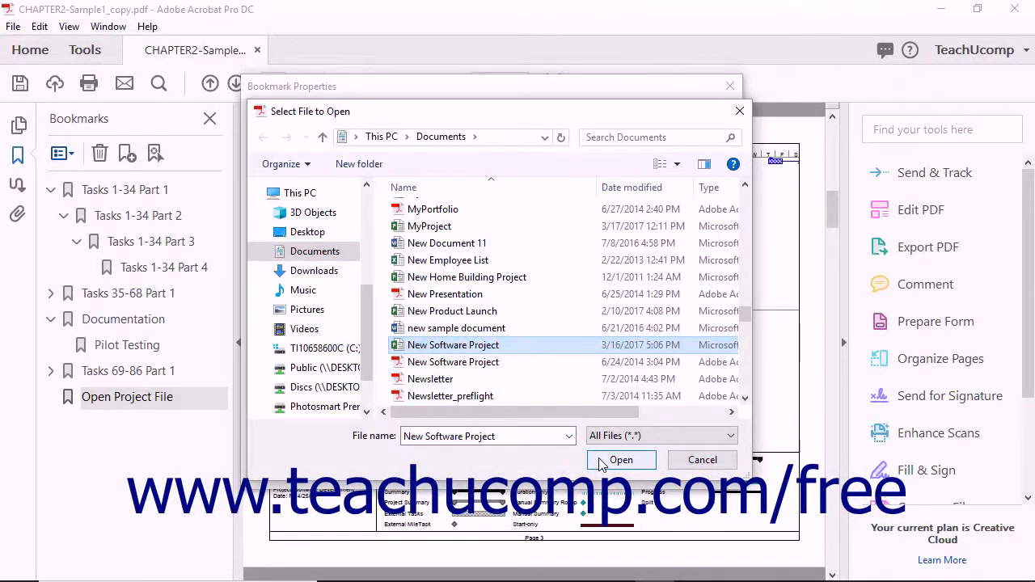
{"action": "left_click", "coordinate": [621, 460]}
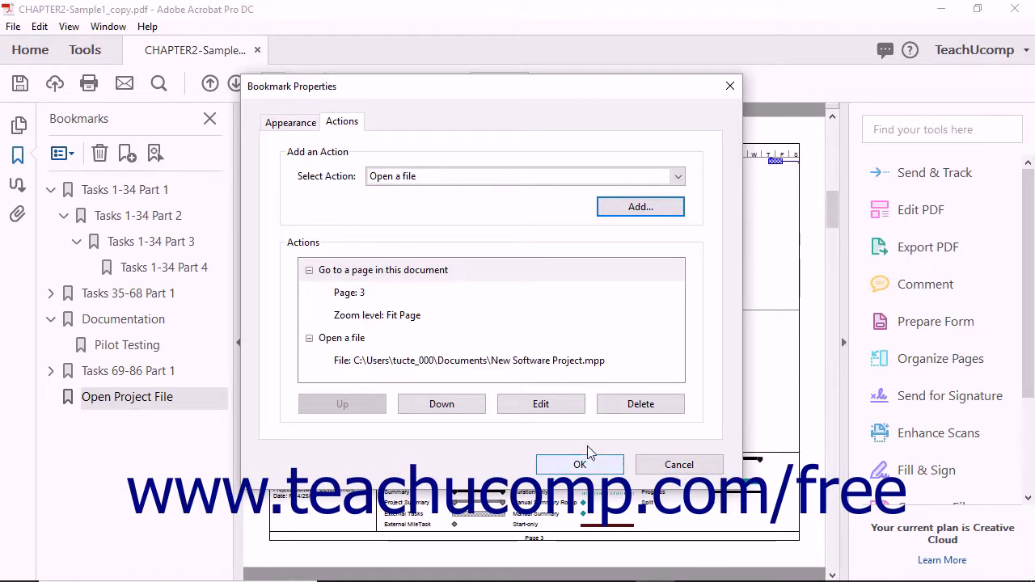
{"action": "mouse_move", "coordinate": [352, 369]}
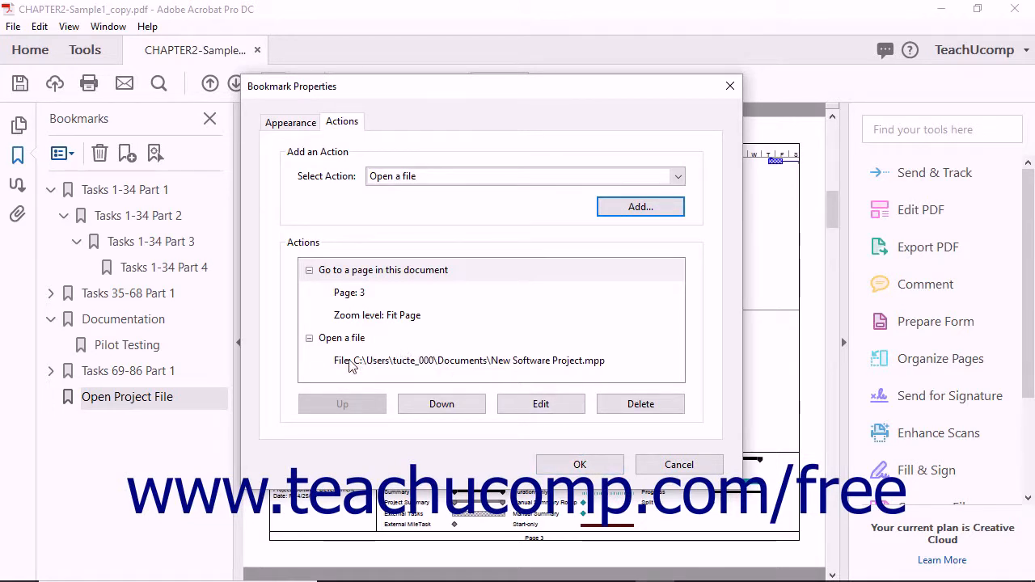
{"action": "mouse_move", "coordinate": [401, 374]}
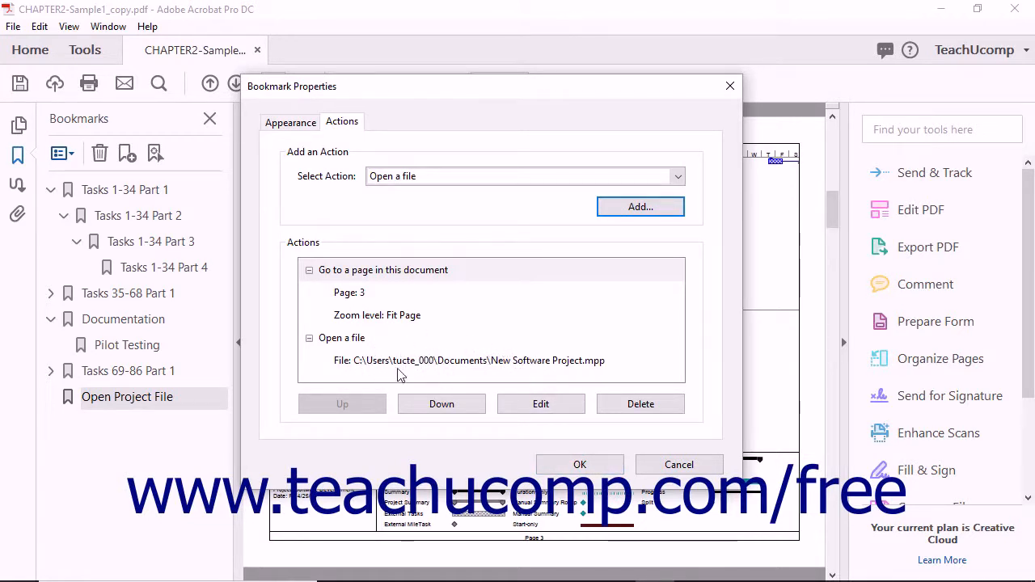
{"action": "mouse_move", "coordinate": [580, 465]}
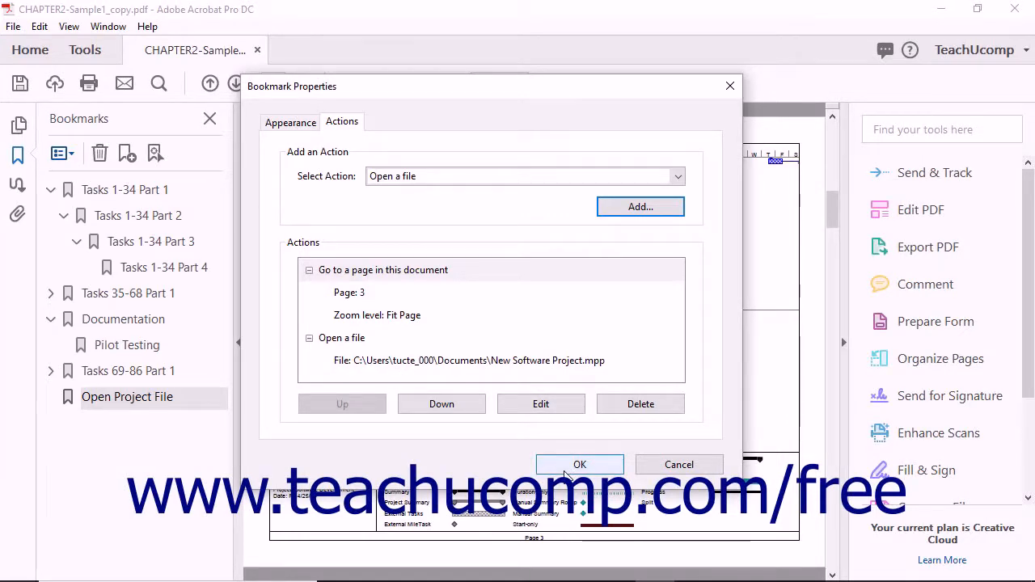
Confirm the bookmark's new actions with OK.
{"action": "left_click", "coordinate": [579, 465]}
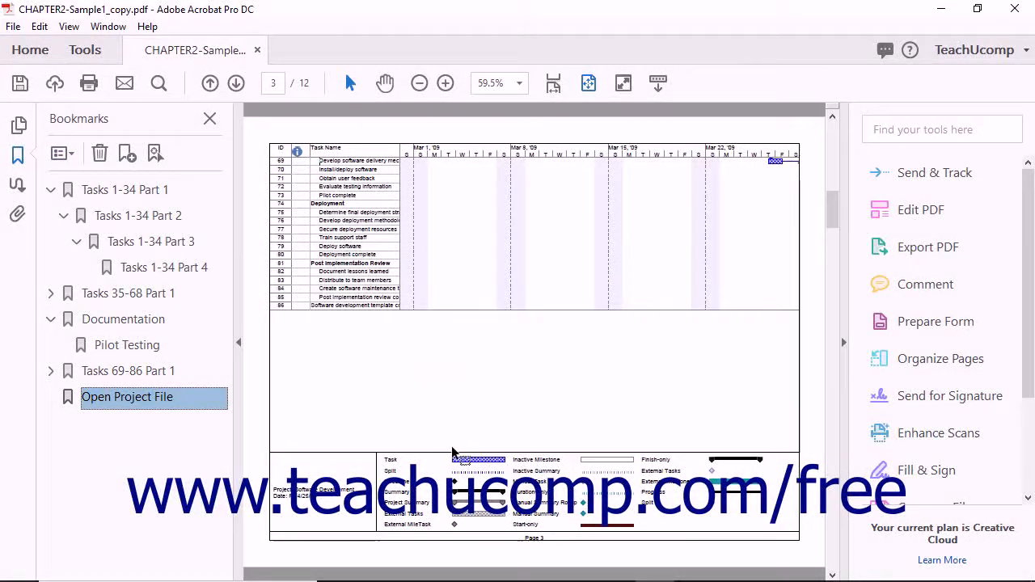
{"action": "mouse_move", "coordinate": [71, 390]}
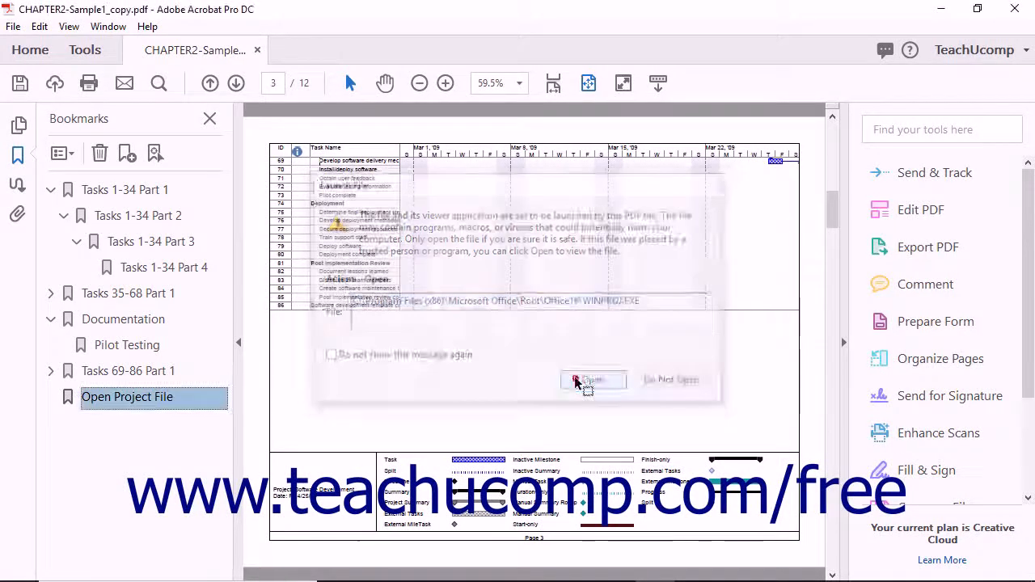
Allow the security warning so the linked file launches in Microsoft Project.
{"action": "left_click", "coordinate": [585, 380]}
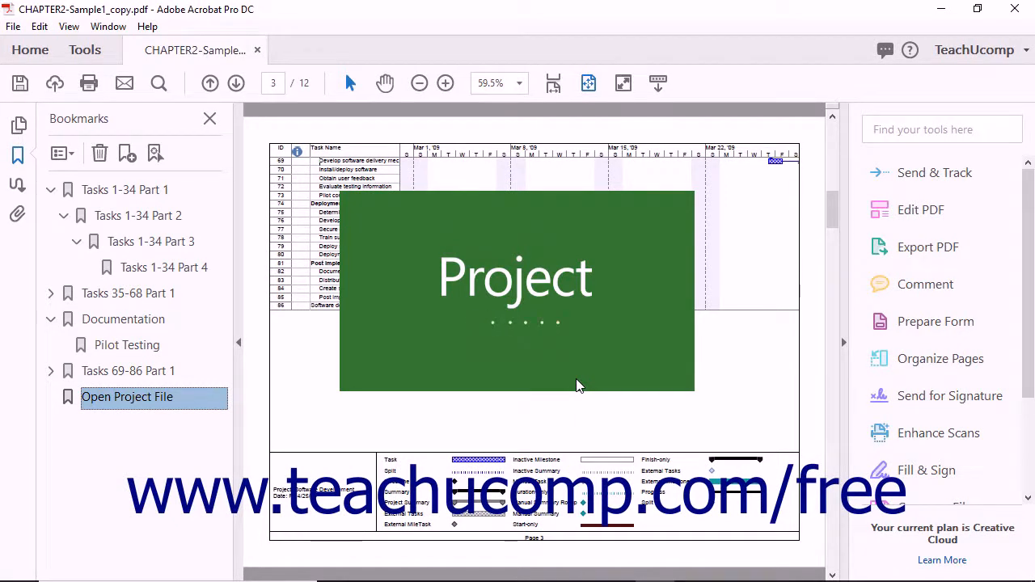